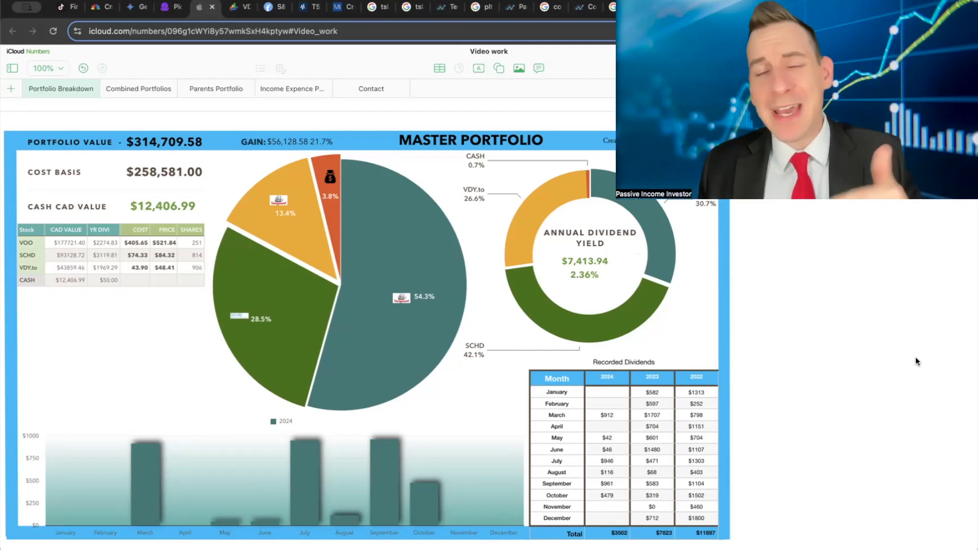
- Bring up the TikTok 'Crazy Day for the Stock Market' video with its comments
click(61, 7)
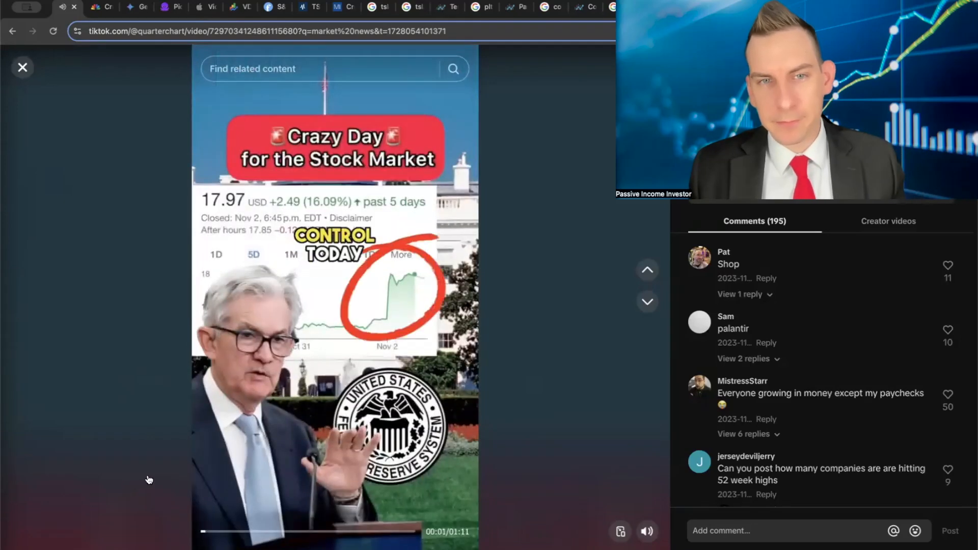
mouse_move(449, 392)
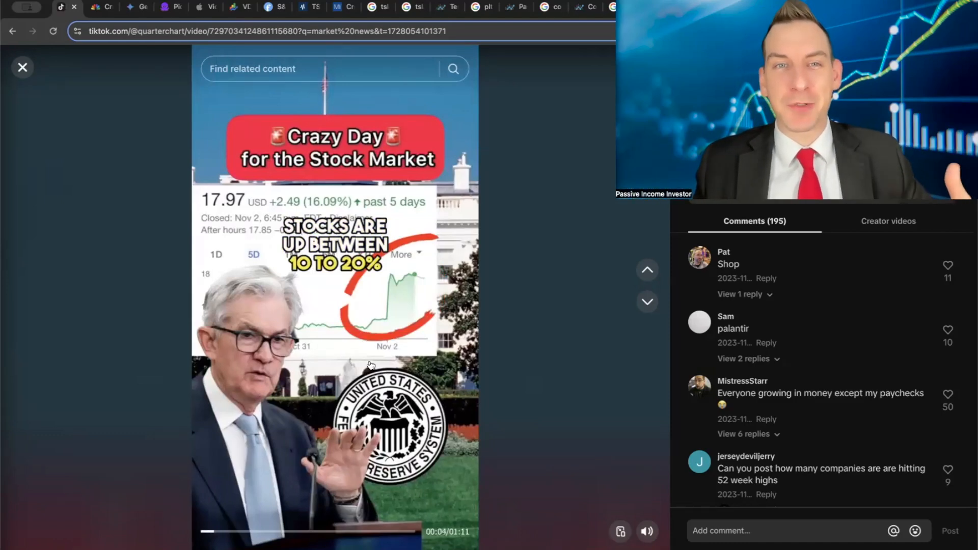
- Read down through the CNBC crude-oil best-week article to its main paragraphs
click(100, 7)
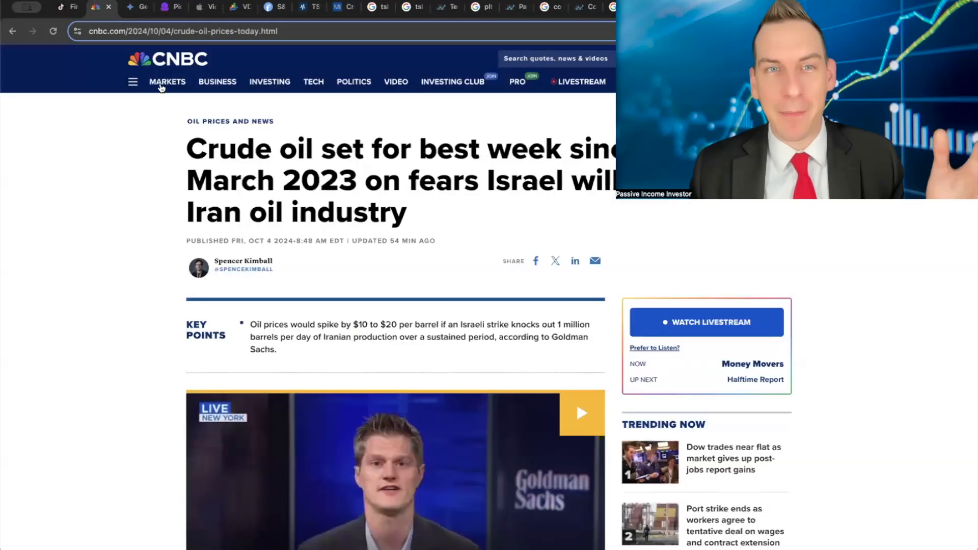
scroll(down, 3)
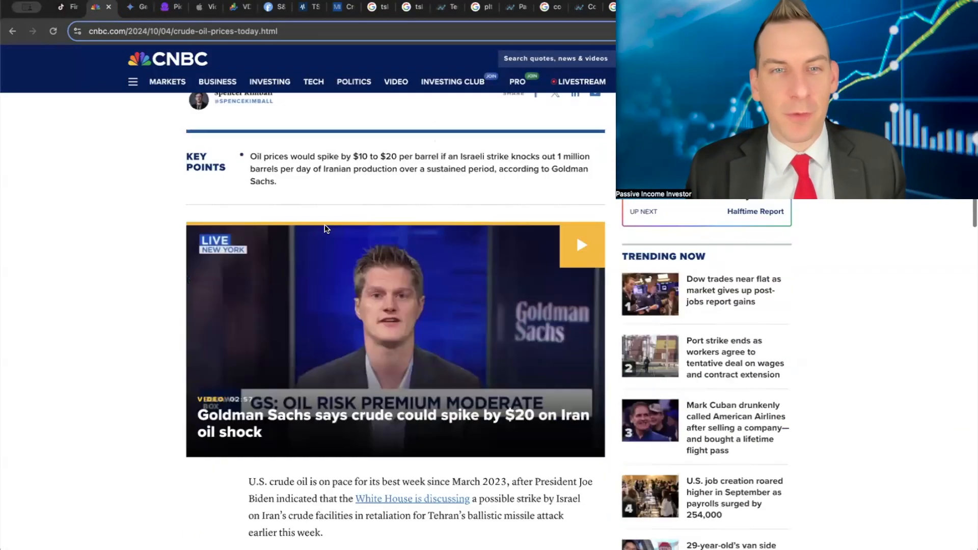
scroll(down, 3)
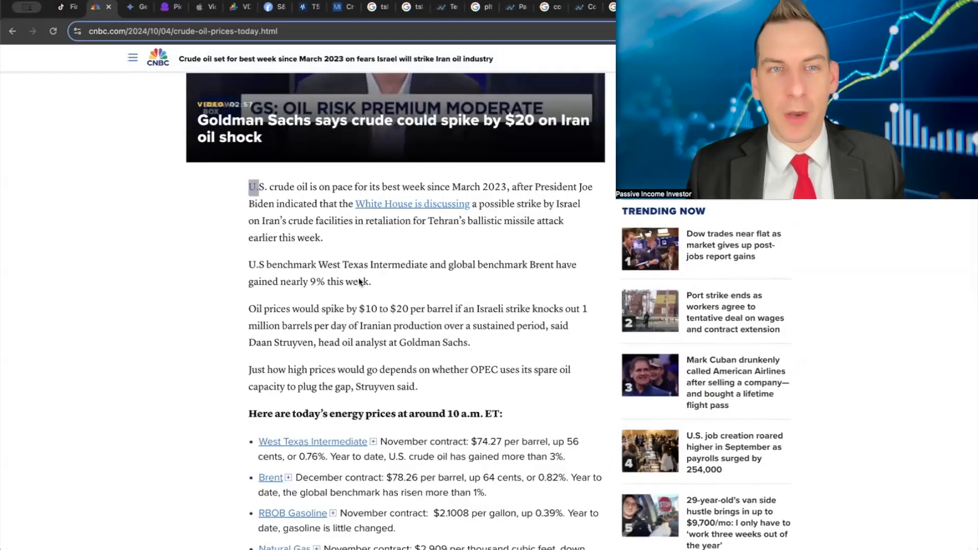
scroll(down, 3)
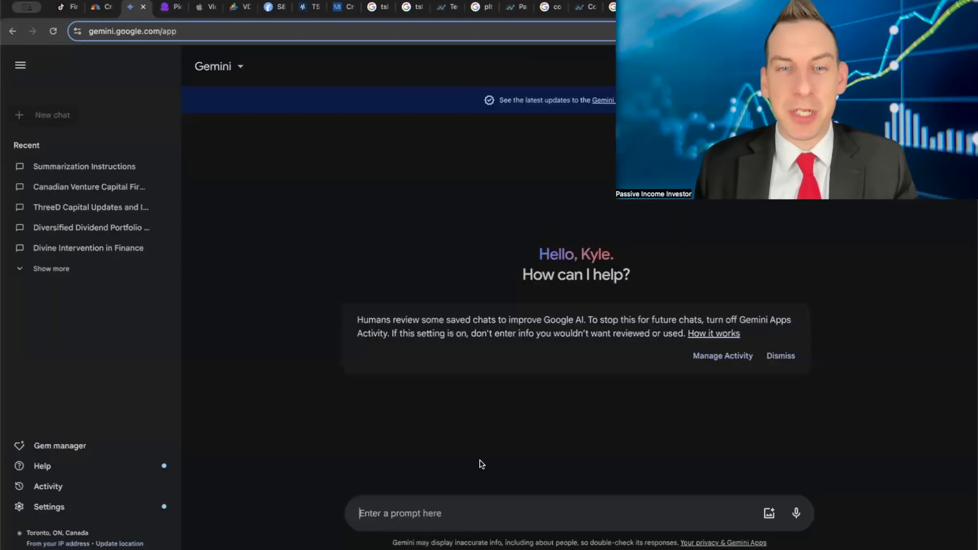
- Ask Gemini to 'summarize the following' article and carry the summary to Pictory
text(summariz)
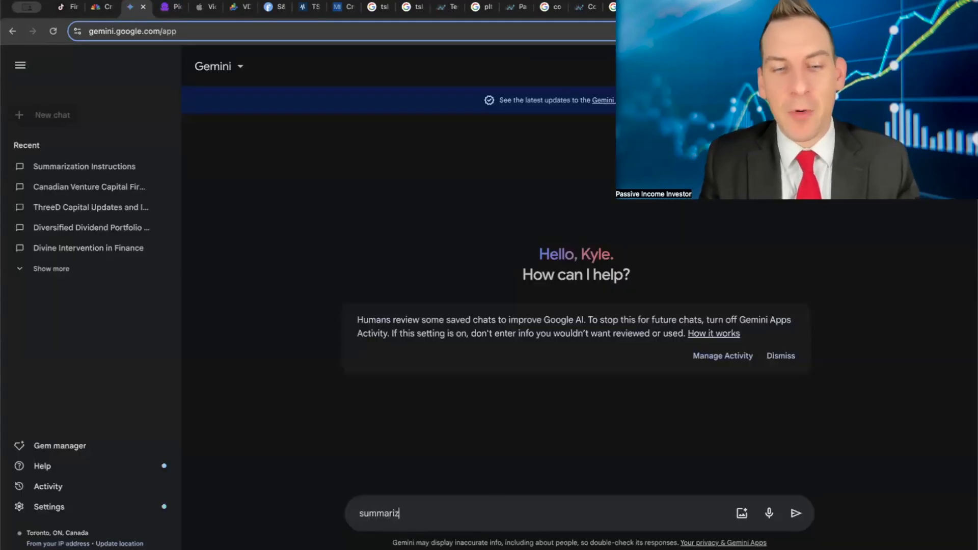
text(e the following)
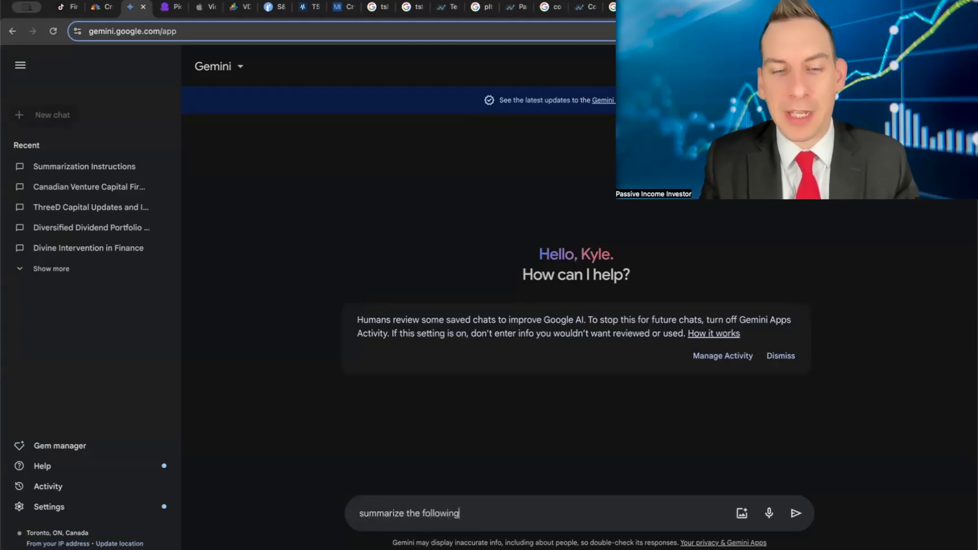
click(796, 513)
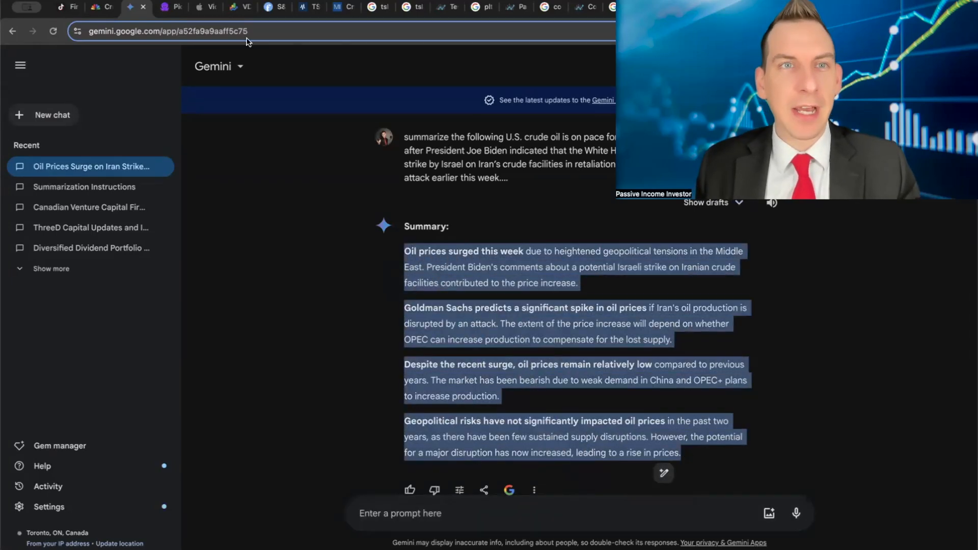
click(168, 8)
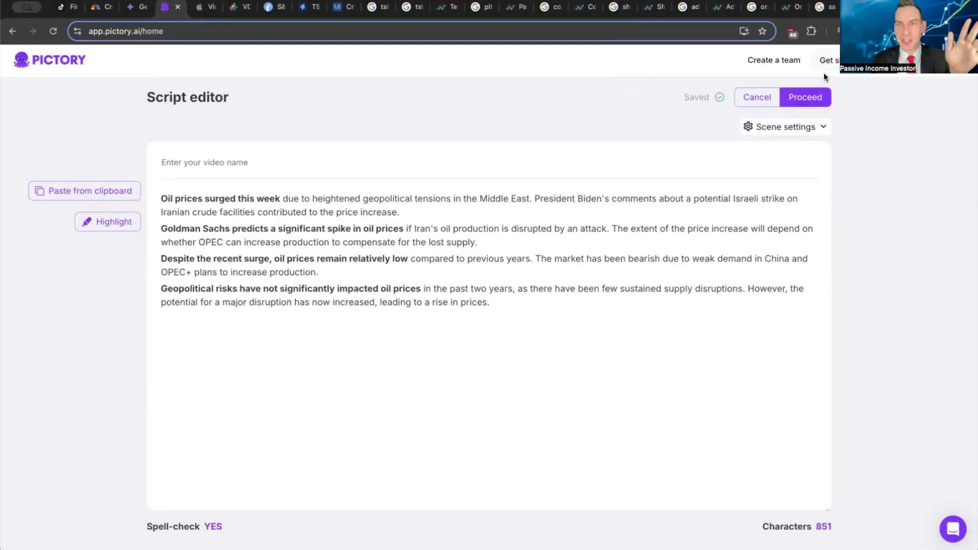
- Proceed from the script editor to generate captioned storyboard scenes
click(805, 97)
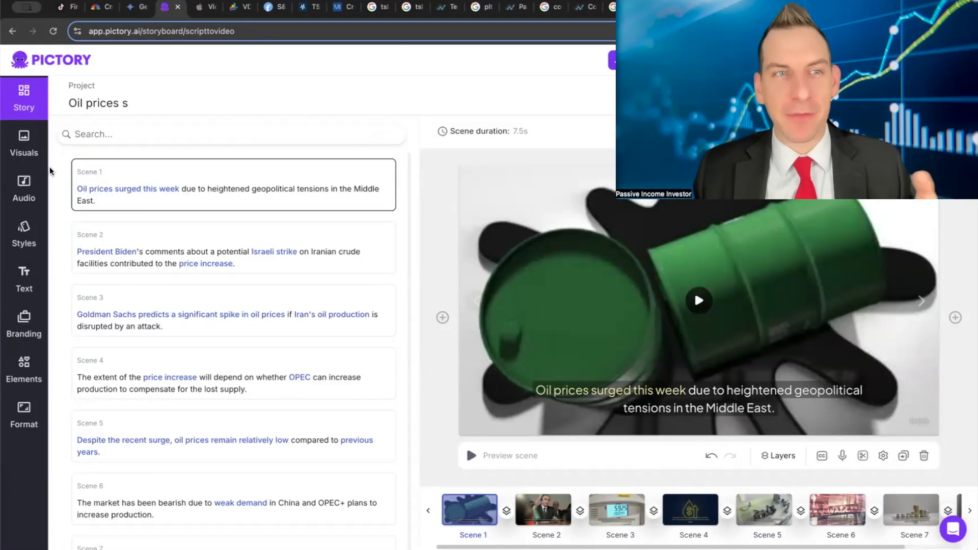
- Generate and apply the Adam male voiceover, then play the 49-second video
click(23, 188)
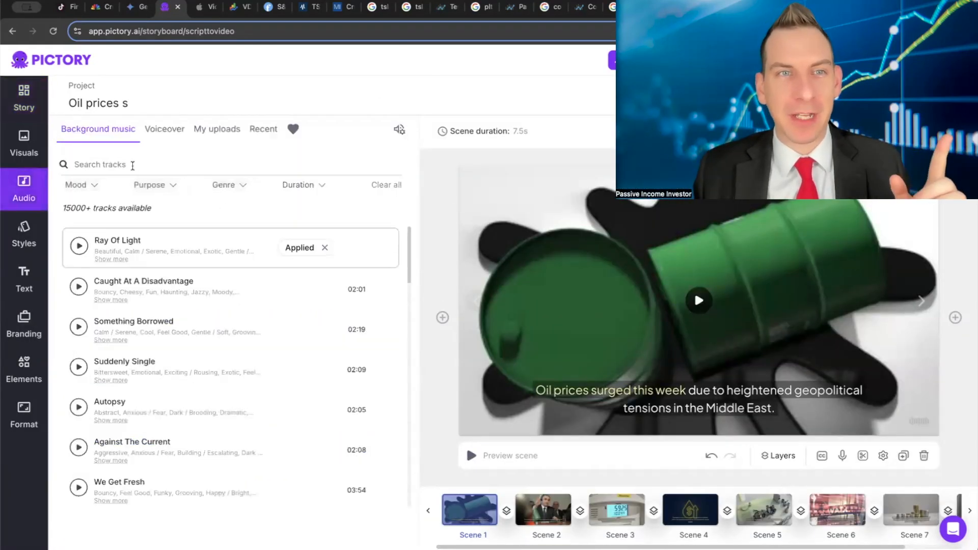
click(164, 129)
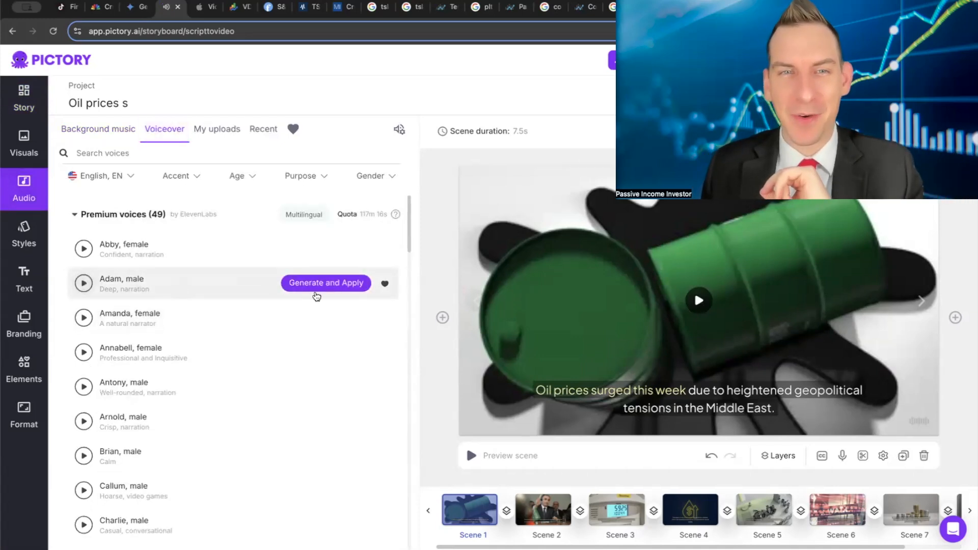
click(325, 283)
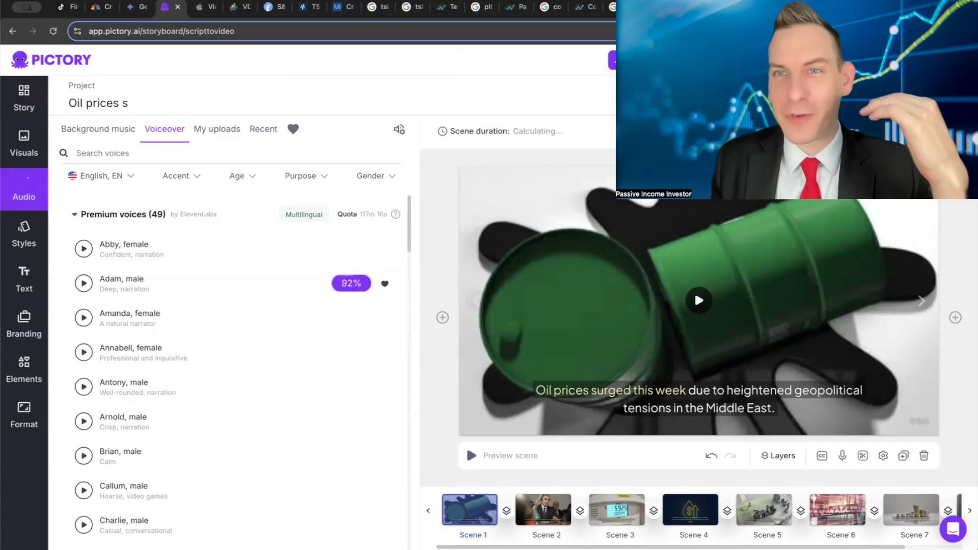
click(716, 131)
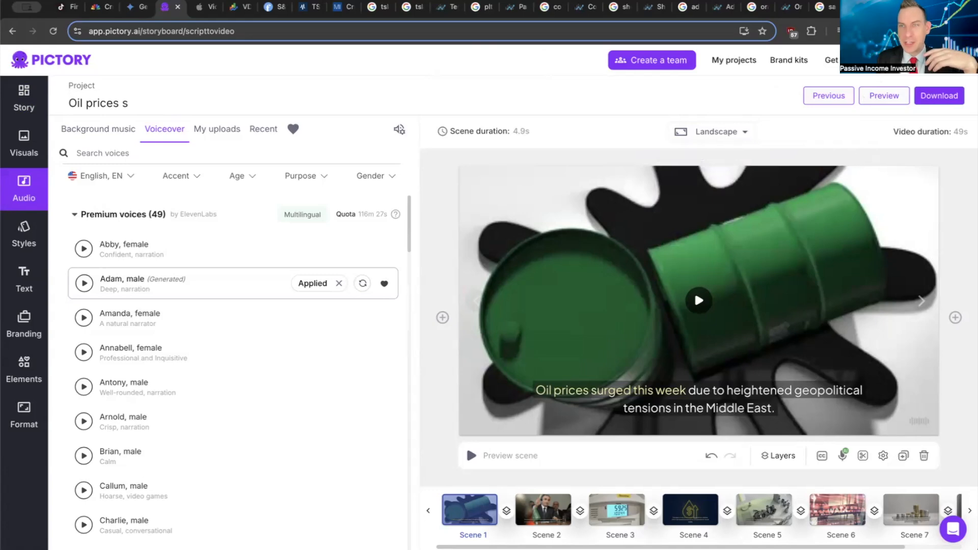
click(883, 96)
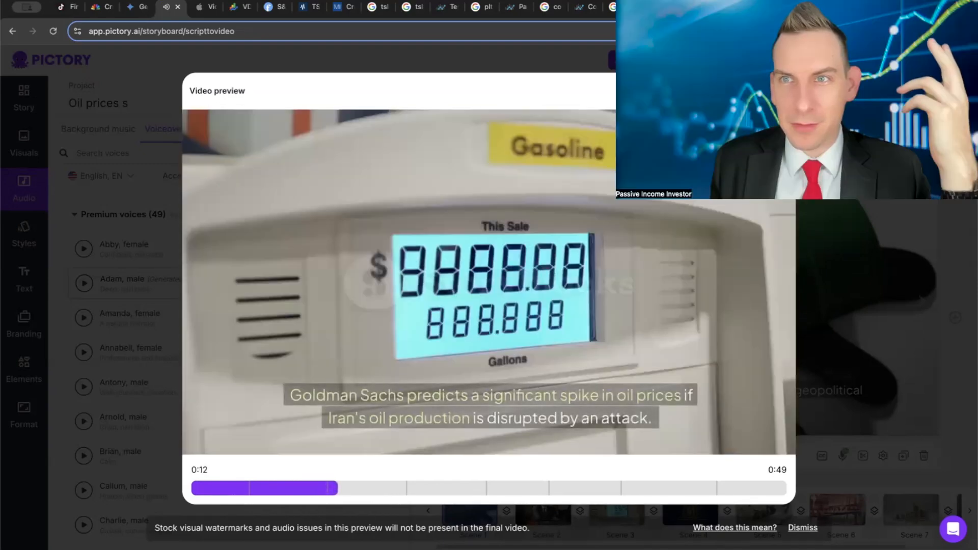
- Play a few narrated scenes in the video preview and pause it
click(488, 281)
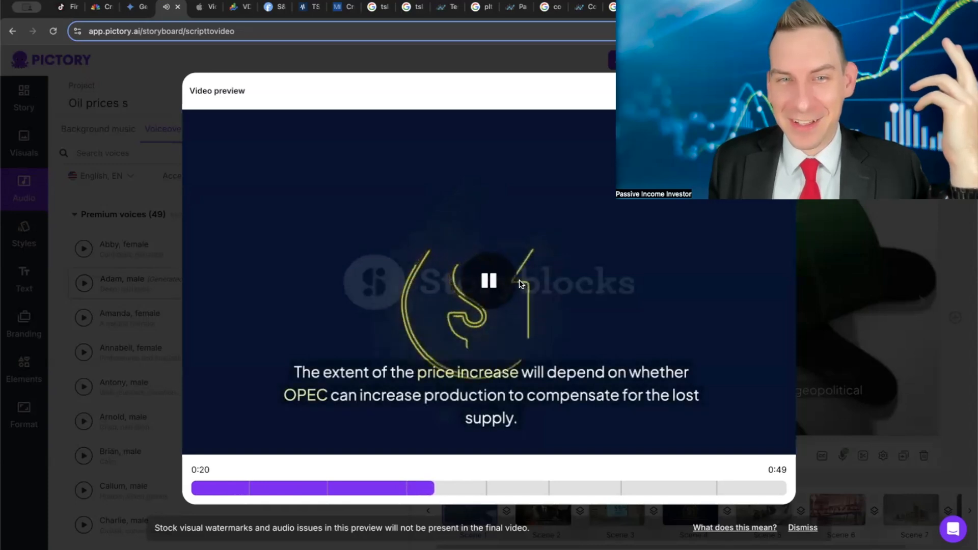
click(488, 281)
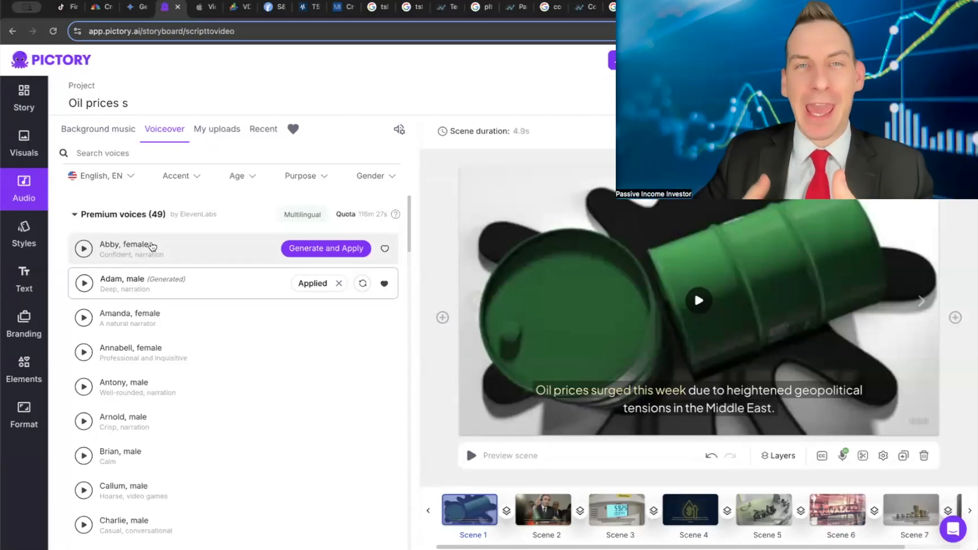
mouse_move(174, 91)
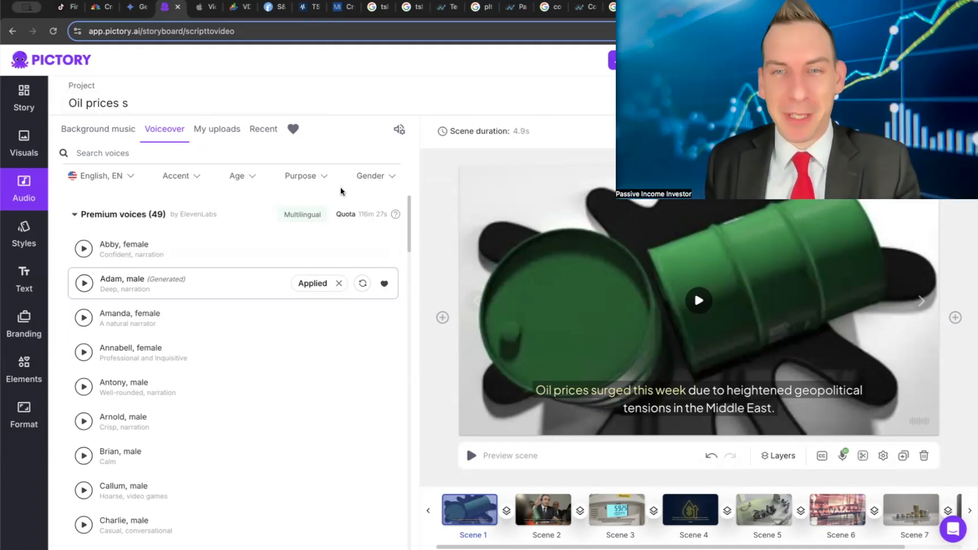
mouse_move(250, 256)
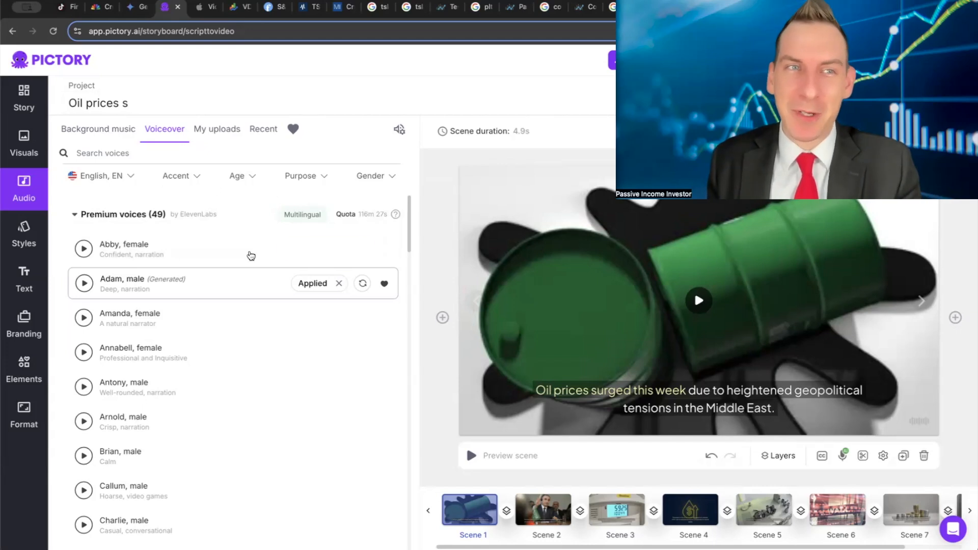
- Review Scene 1's oil barrel visuals, then move to the Master Portfolio spreadsheet
click(24, 144)
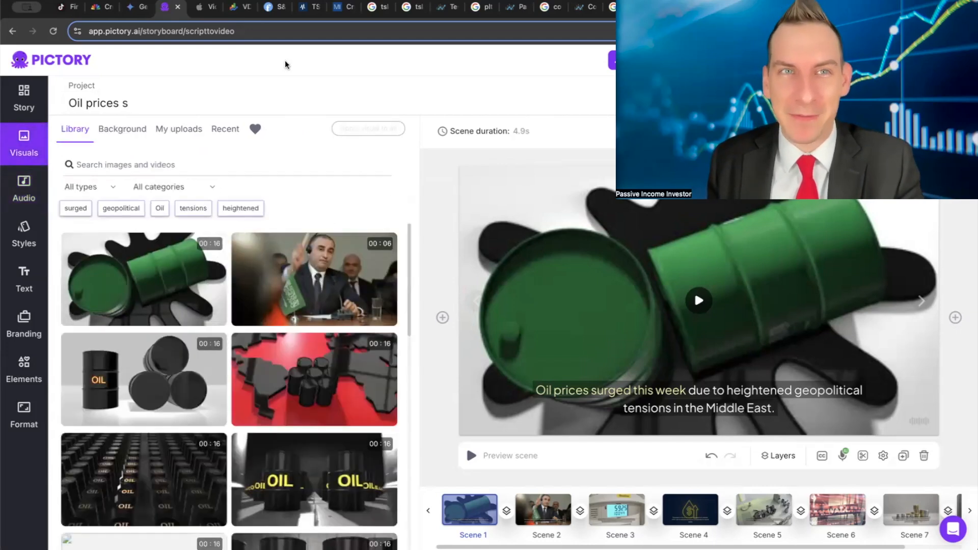
click(169, 7)
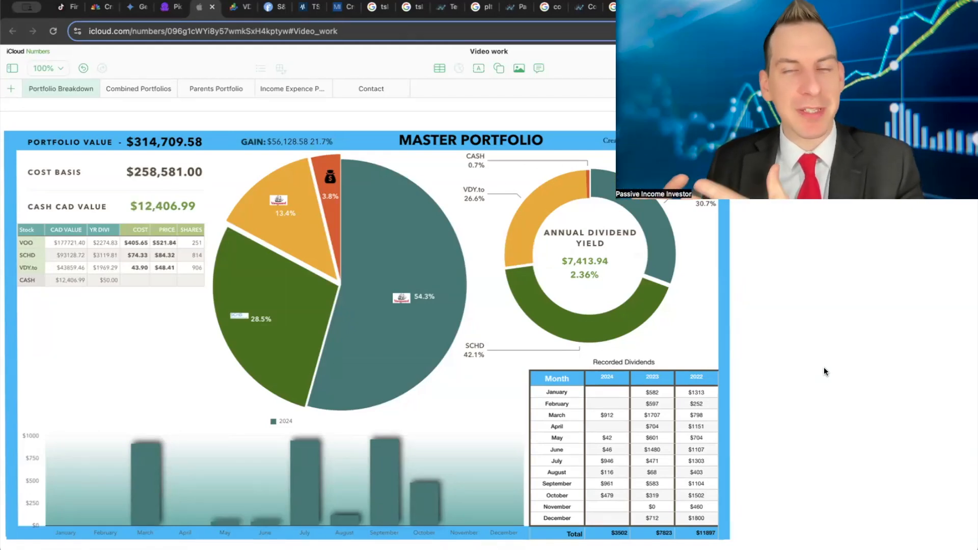
mouse_move(851, 370)
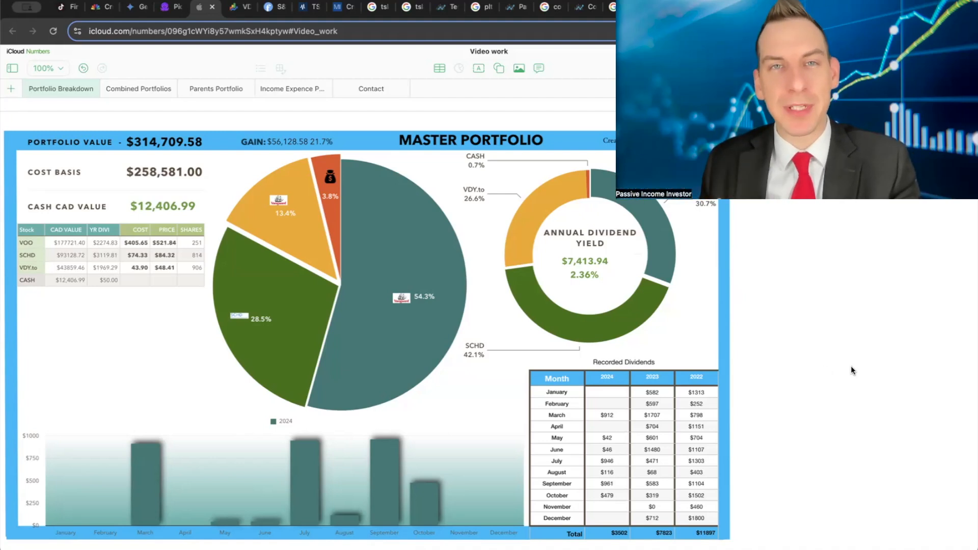
mouse_move(830, 361)
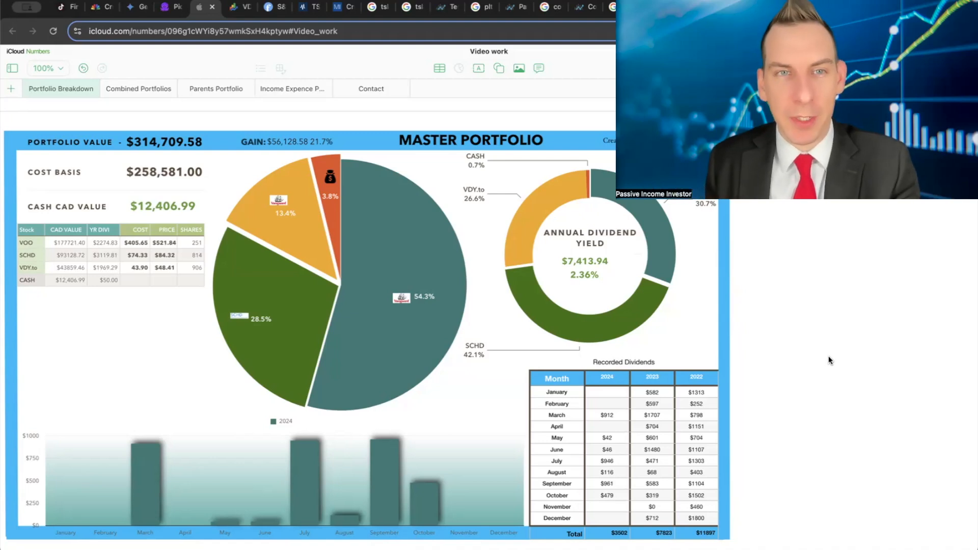
mouse_move(310, 242)
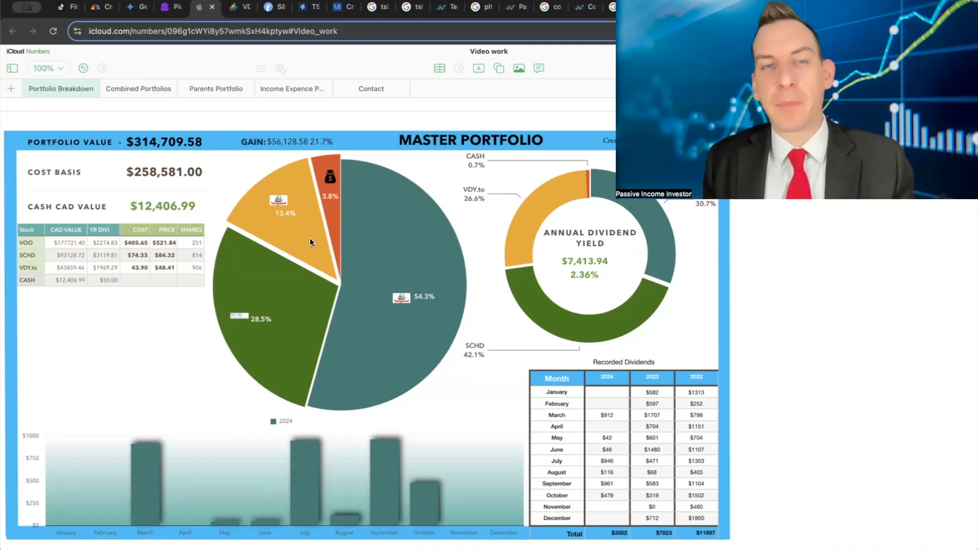
mouse_move(329, 243)
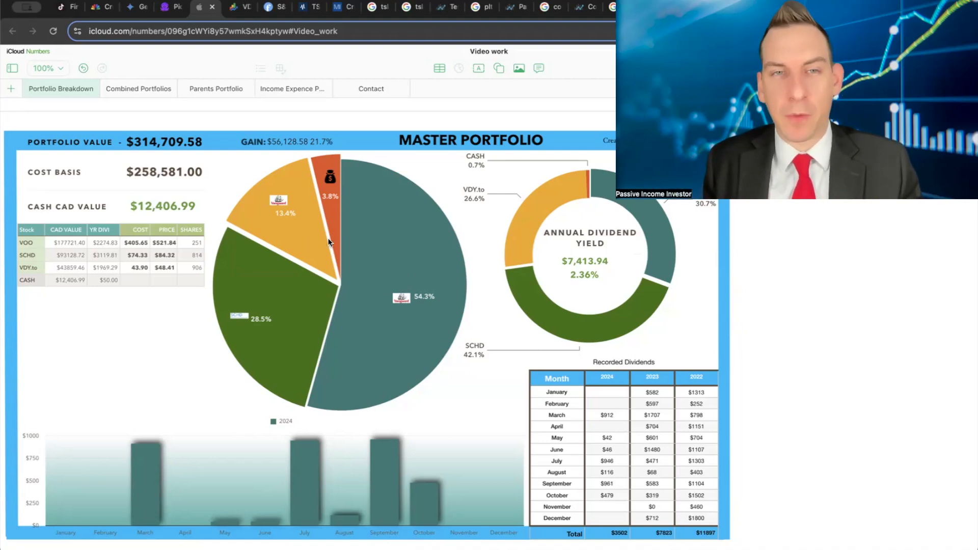
mouse_move(330, 358)
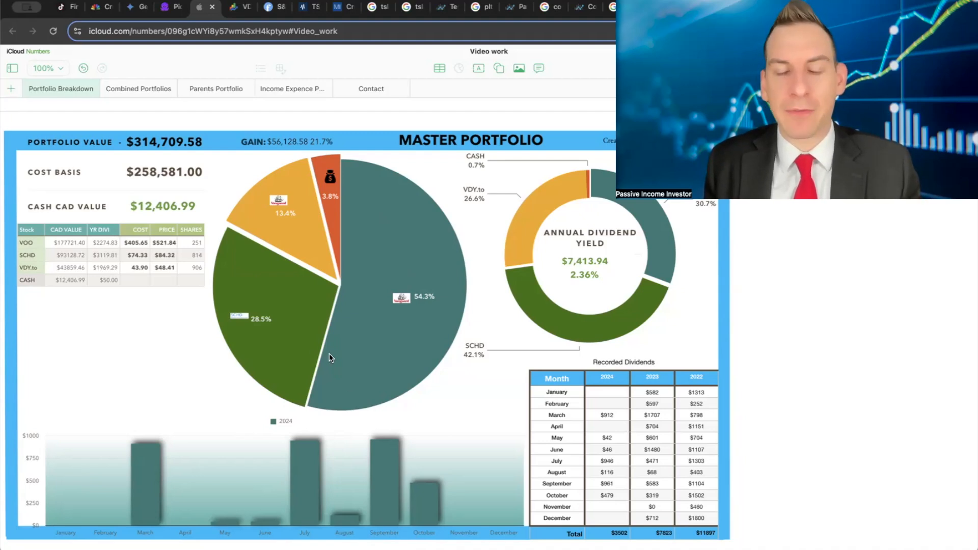
mouse_move(288, 283)
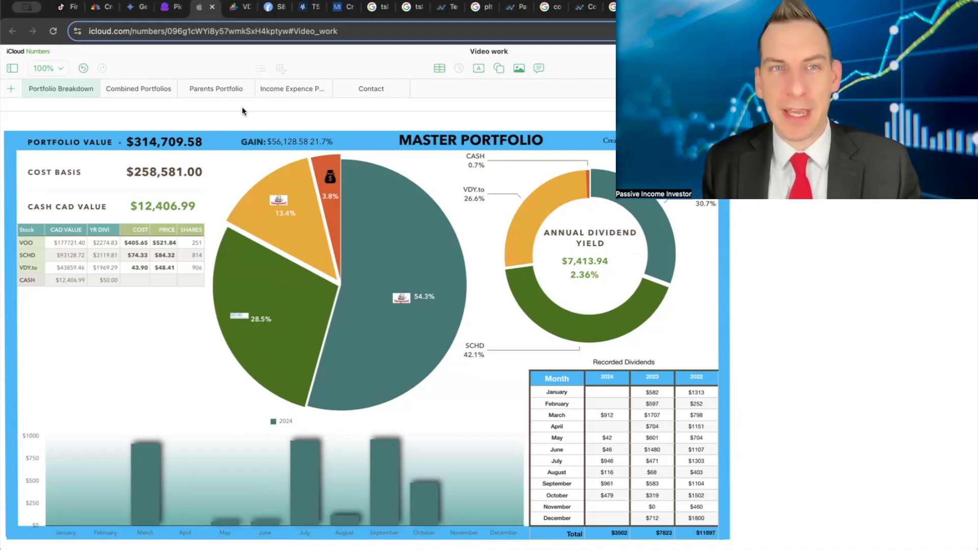
- Show the VDY ETF comparison chart over the past 1 month
click(238, 7)
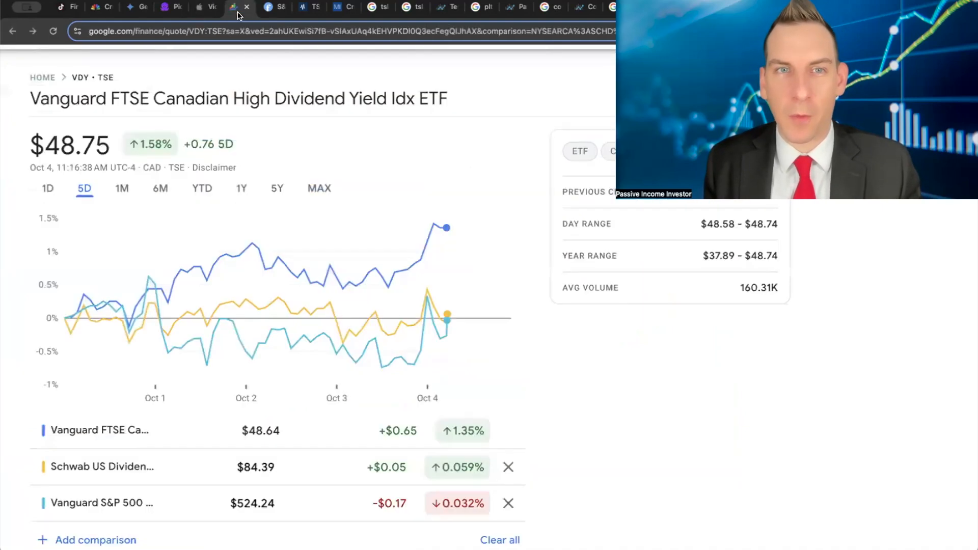
mouse_move(473, 253)
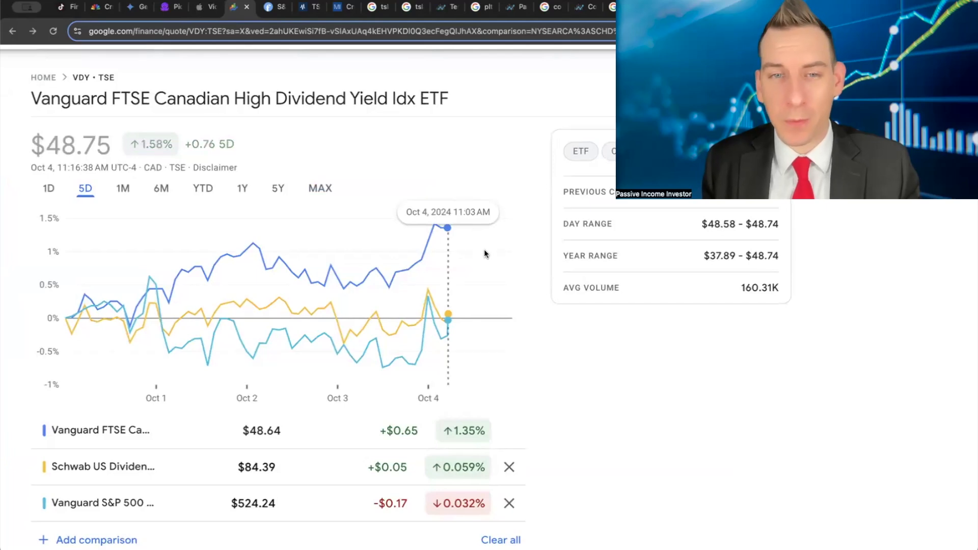
mouse_move(231, 137)
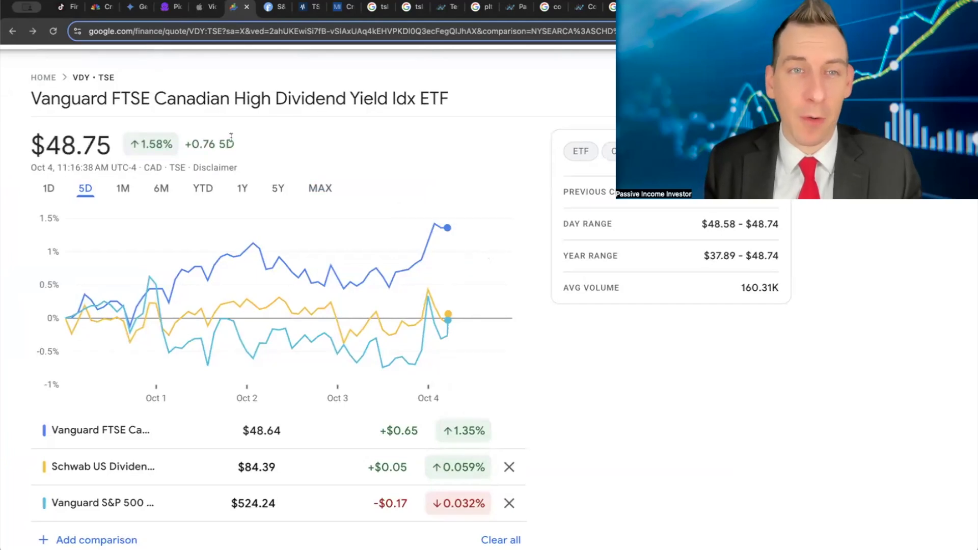
click(123, 188)
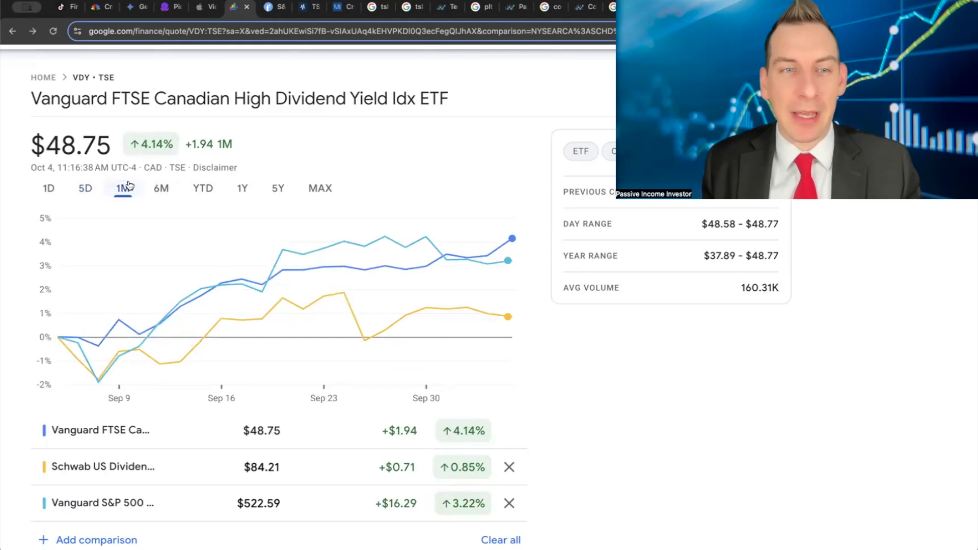
mouse_move(535, 343)
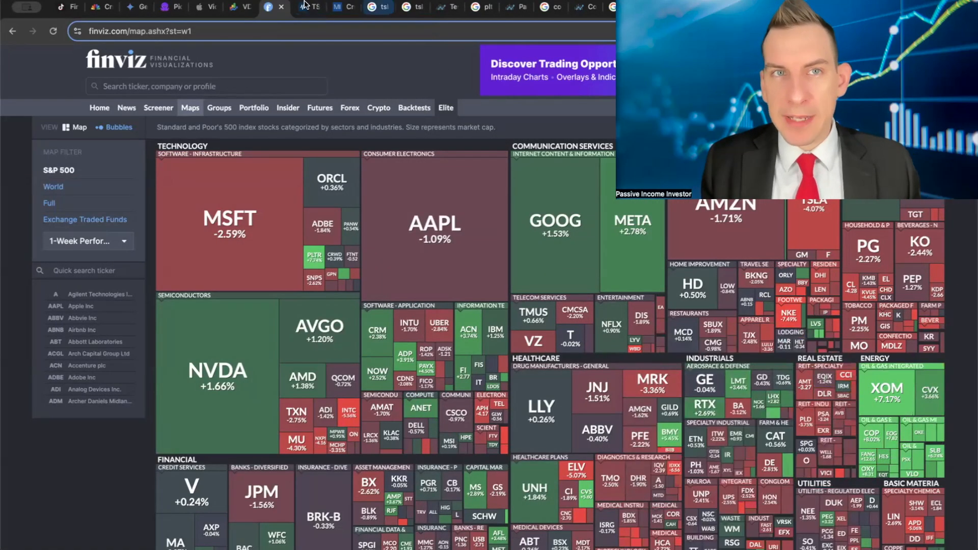
- Bring up MarketBeat's 7-day Canadian sector performance heat map
click(307, 7)
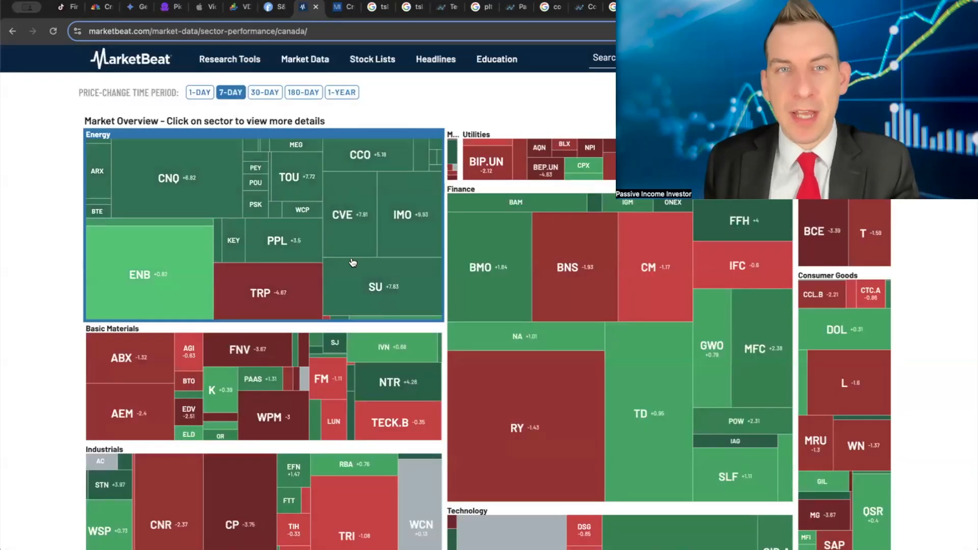
mouse_move(209, 282)
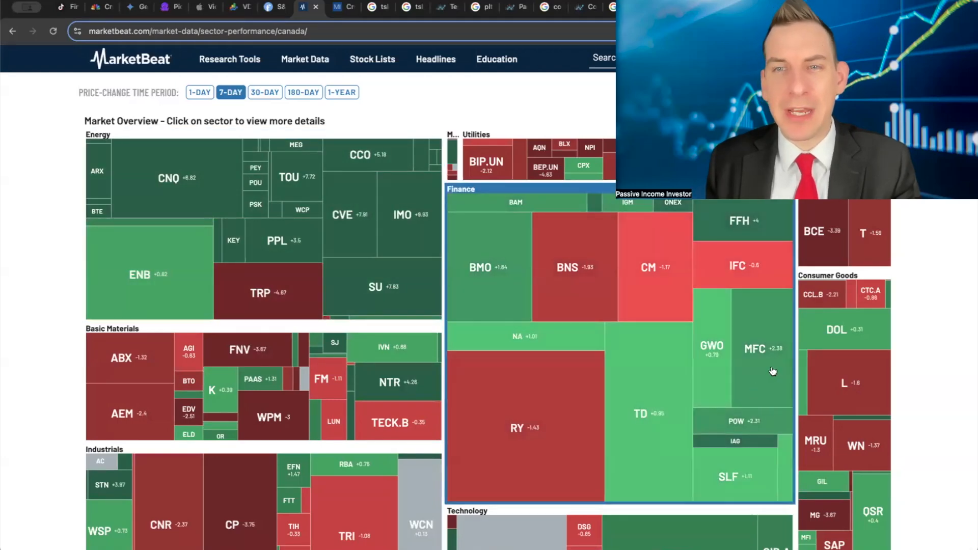
mouse_move(575, 363)
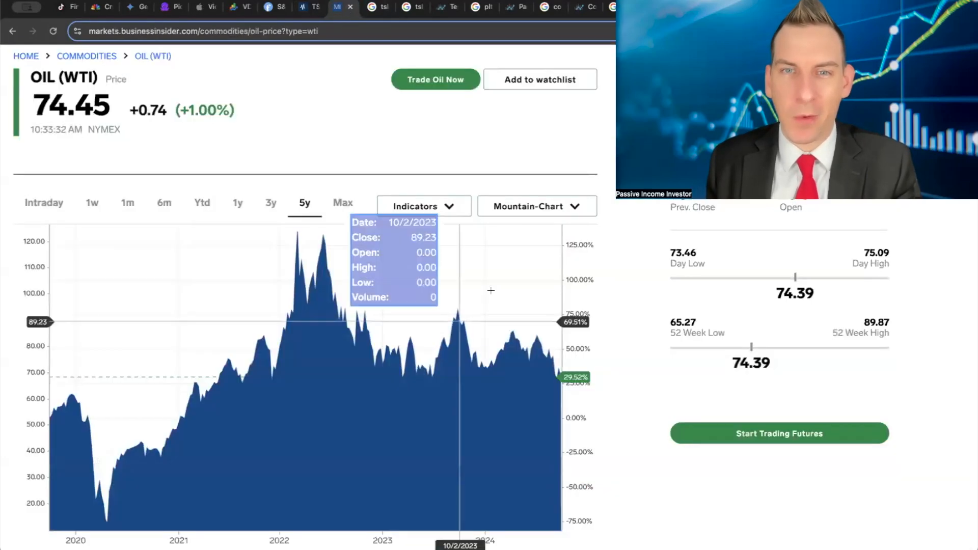
mouse_move(596, 365)
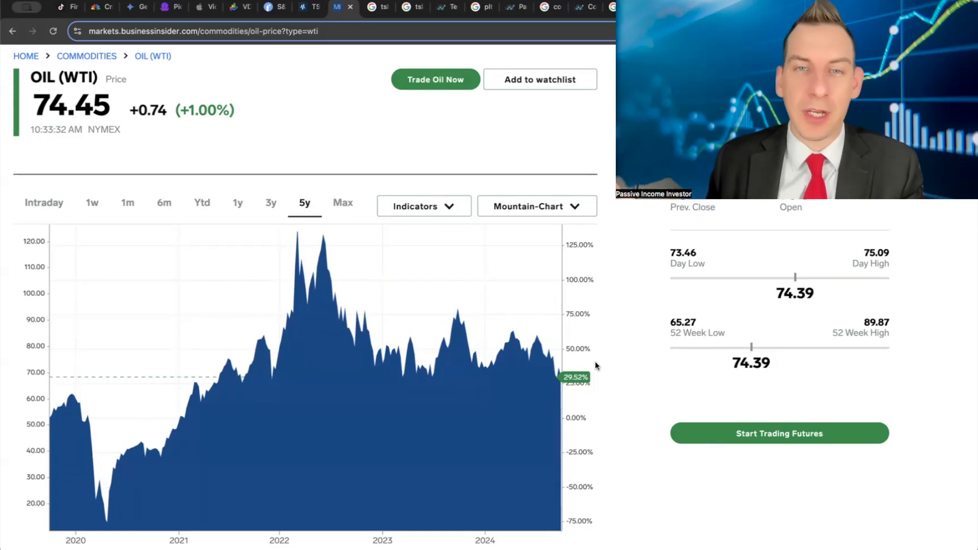
mouse_move(174, 173)
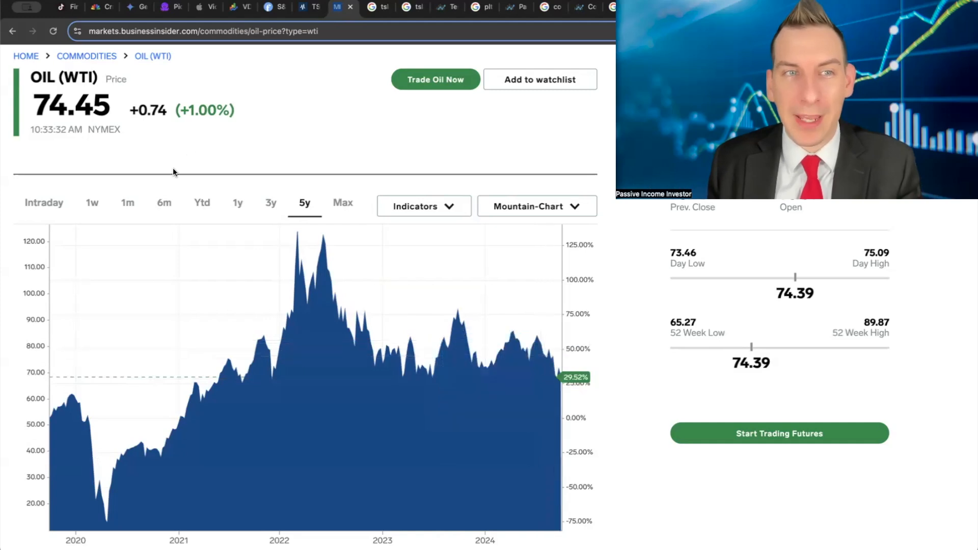
- Narrow the WTI oil price chart to the past 1 month
click(127, 201)
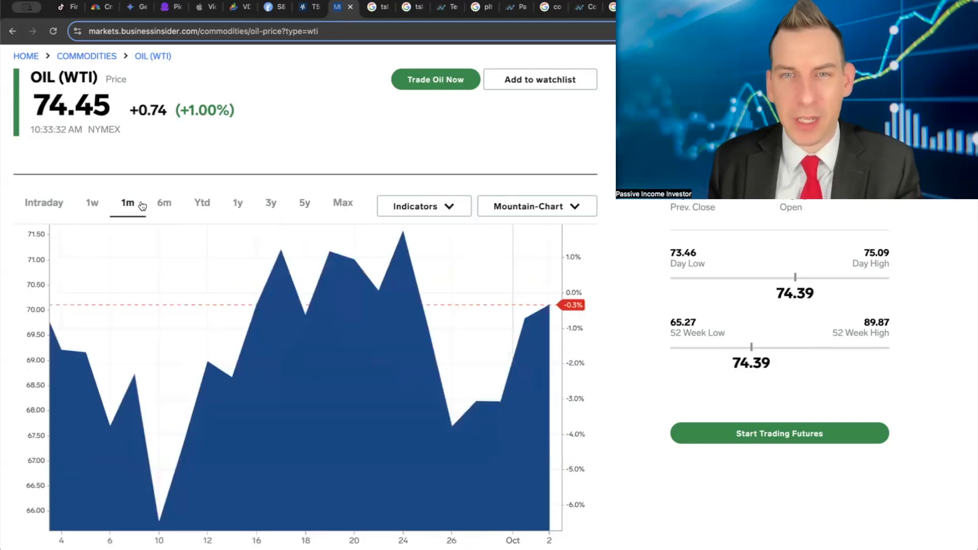
mouse_move(360, 189)
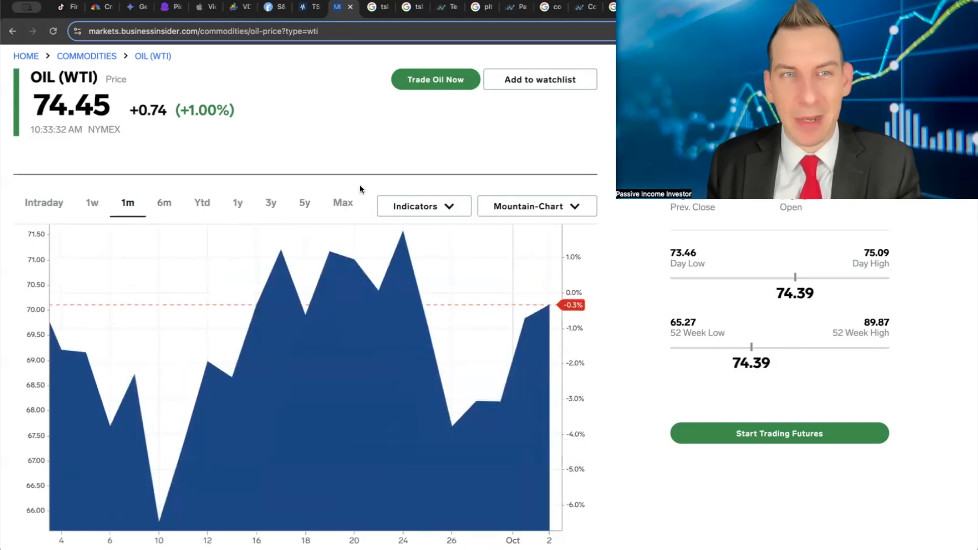